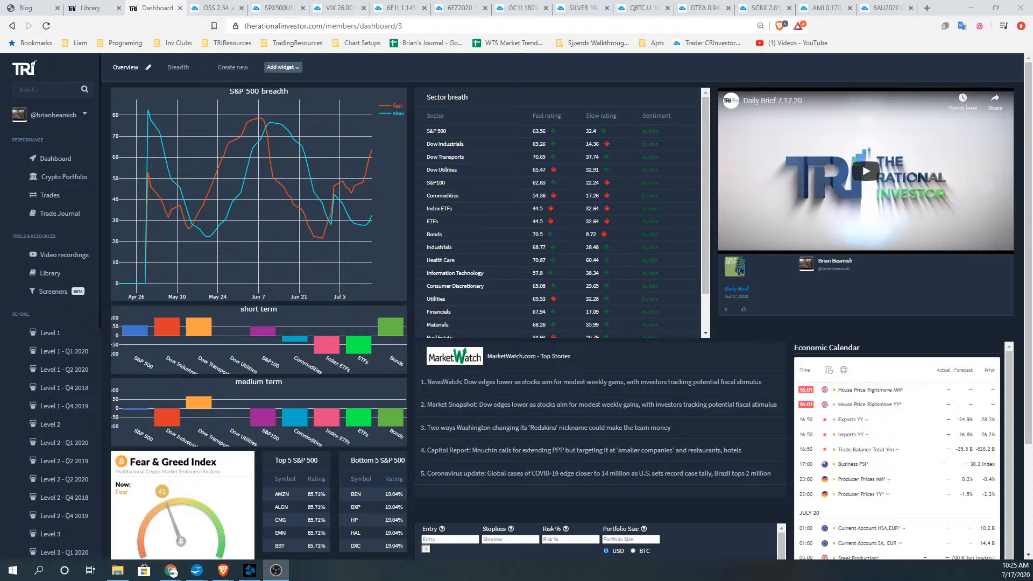
# Show the eight-chart 4-hour futures layout from the 6E1! tab.
pyautogui.click(1014, 577)
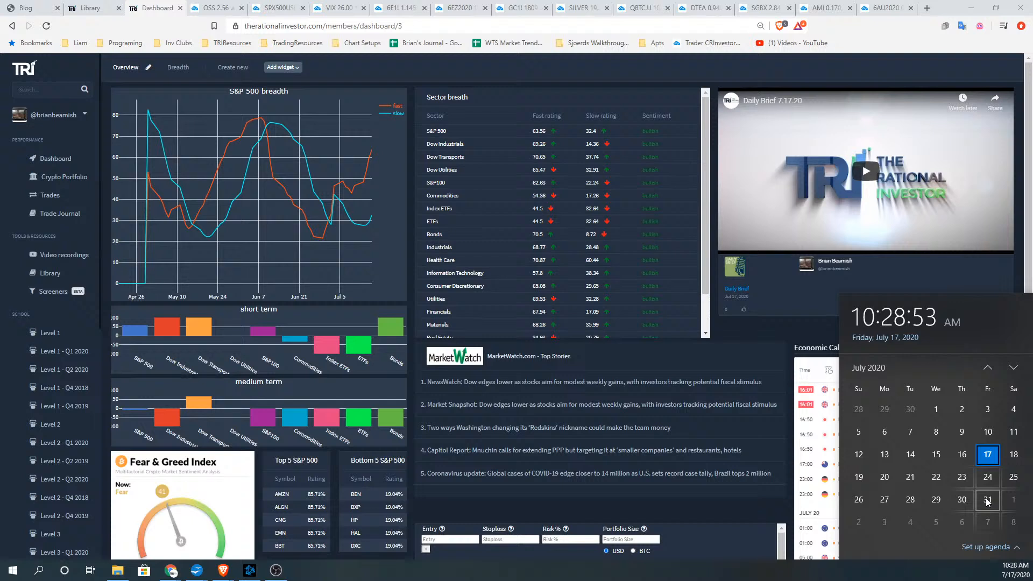
pyautogui.moveTo(340, 191)
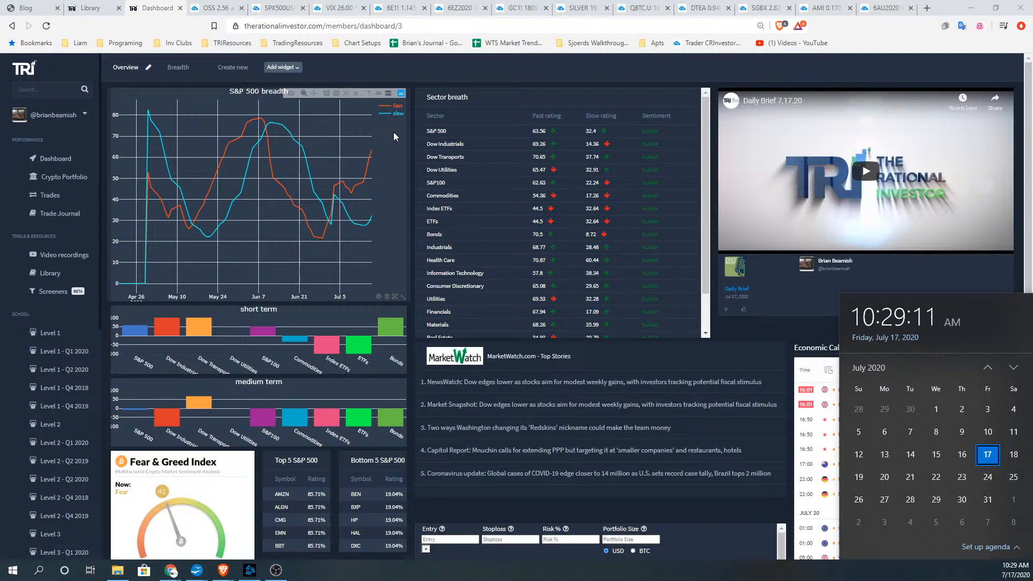
pyautogui.click(891, 8)
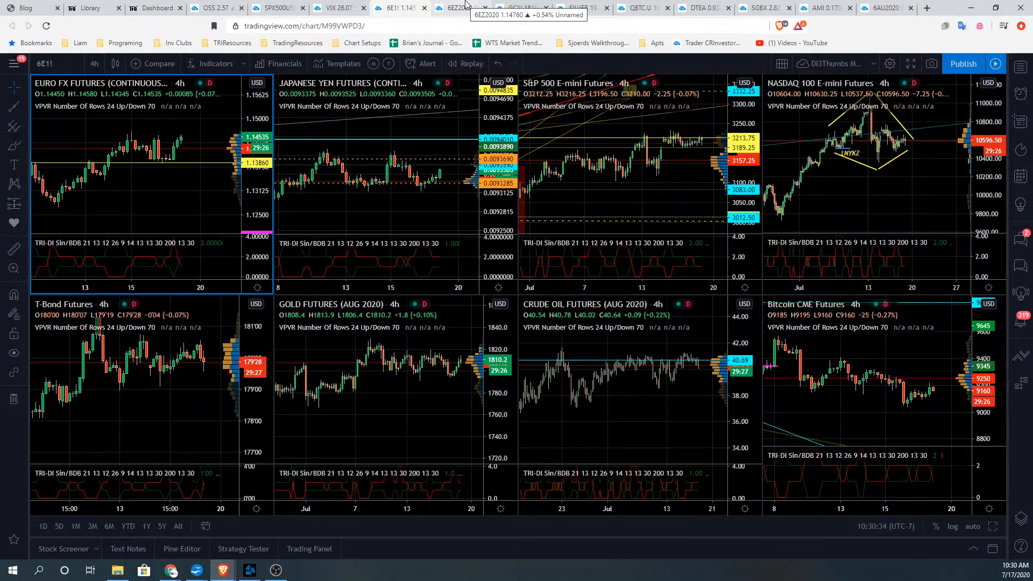
pyautogui.click(459, 7)
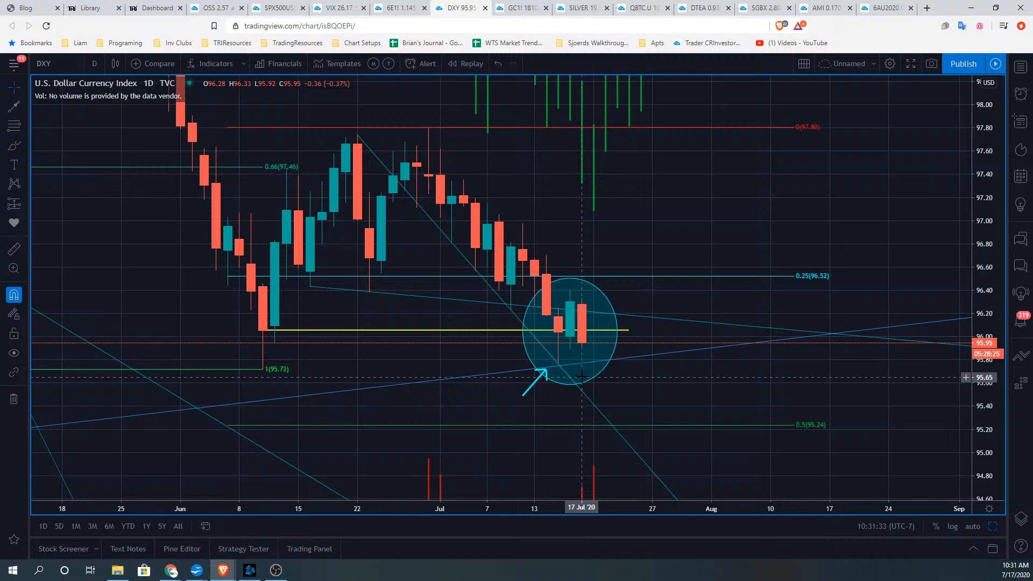
pyautogui.moveTo(429, 176)
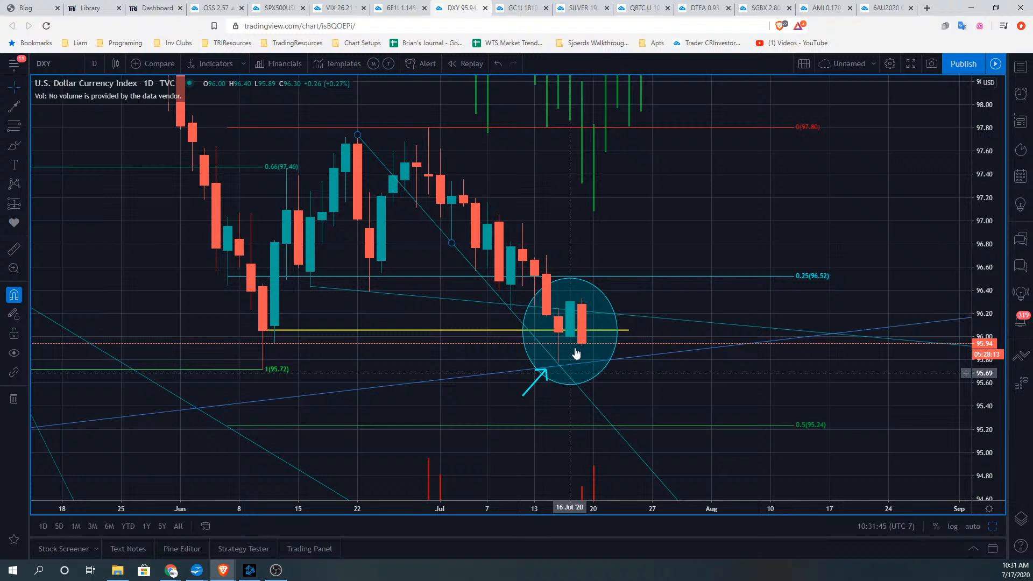
pyautogui.moveTo(536, 310)
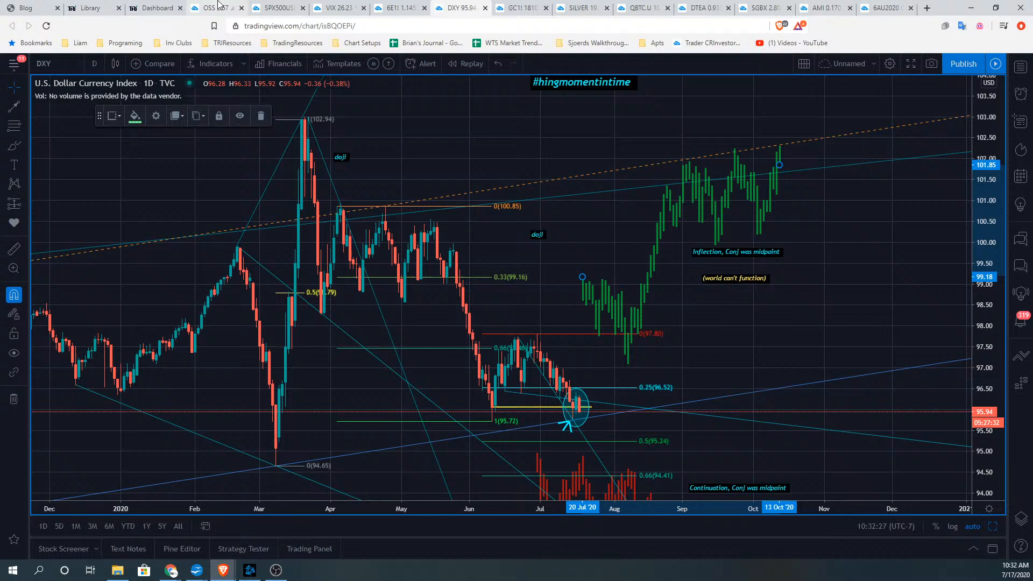
pyautogui.moveTo(561, 432)
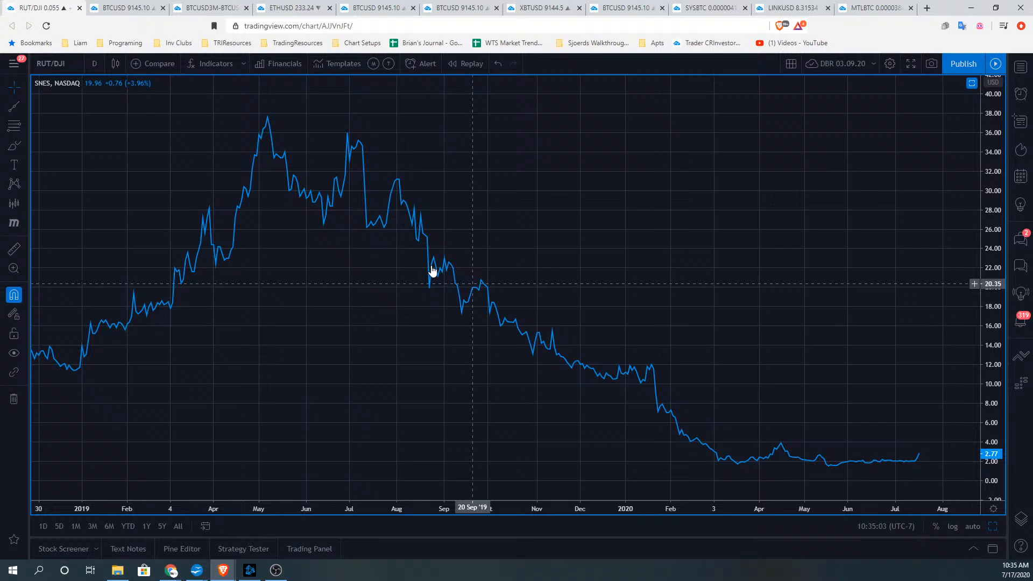
pyautogui.moveTo(422, 291)
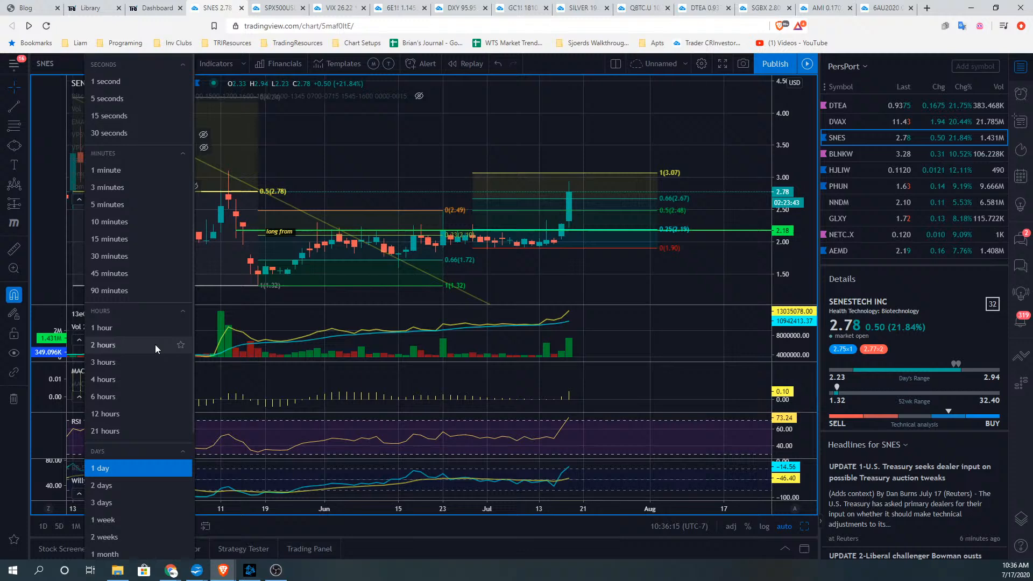
pyautogui.click(103, 345)
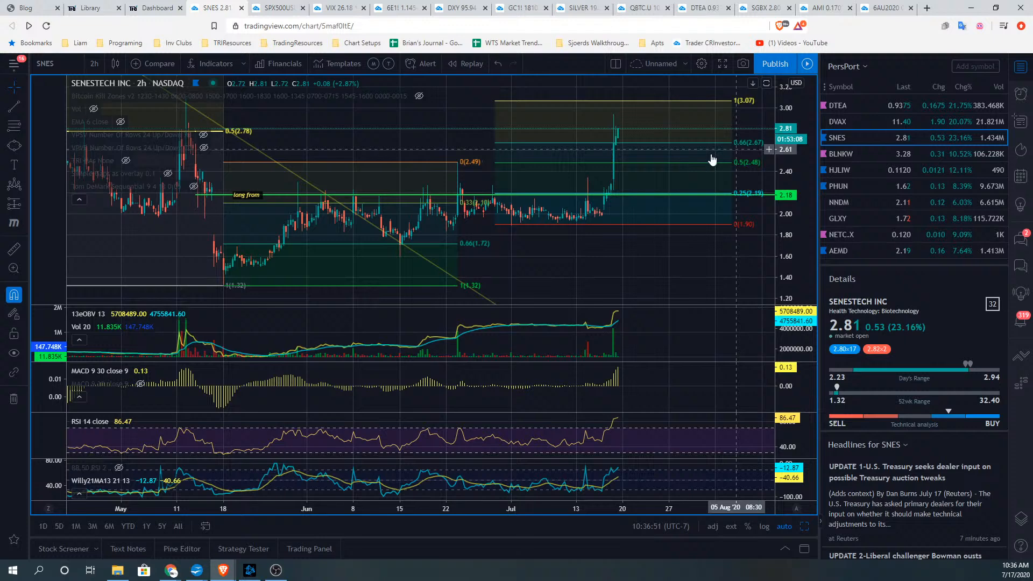
pyautogui.moveTo(634, 153)
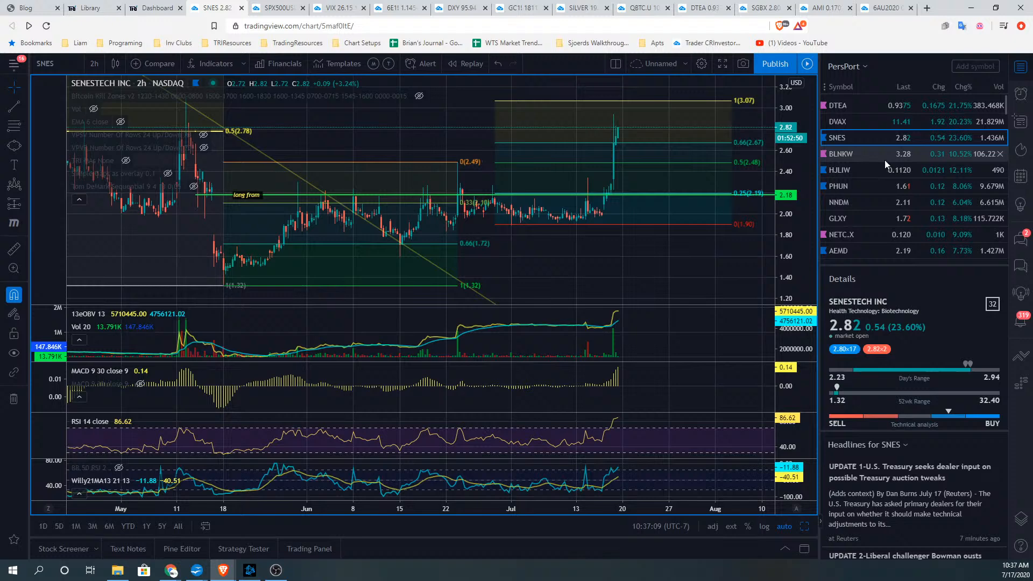
# Load Aethlon Medical (AEMD) on the 2-hour chart from the PersPort watchlist.
pyautogui.click(838, 251)
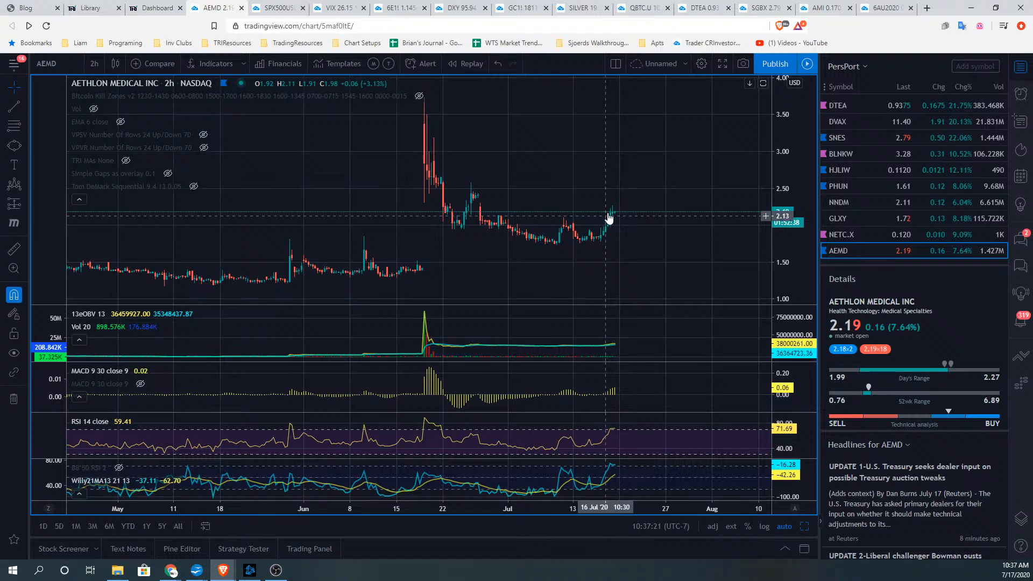
pyautogui.moveTo(941, 196)
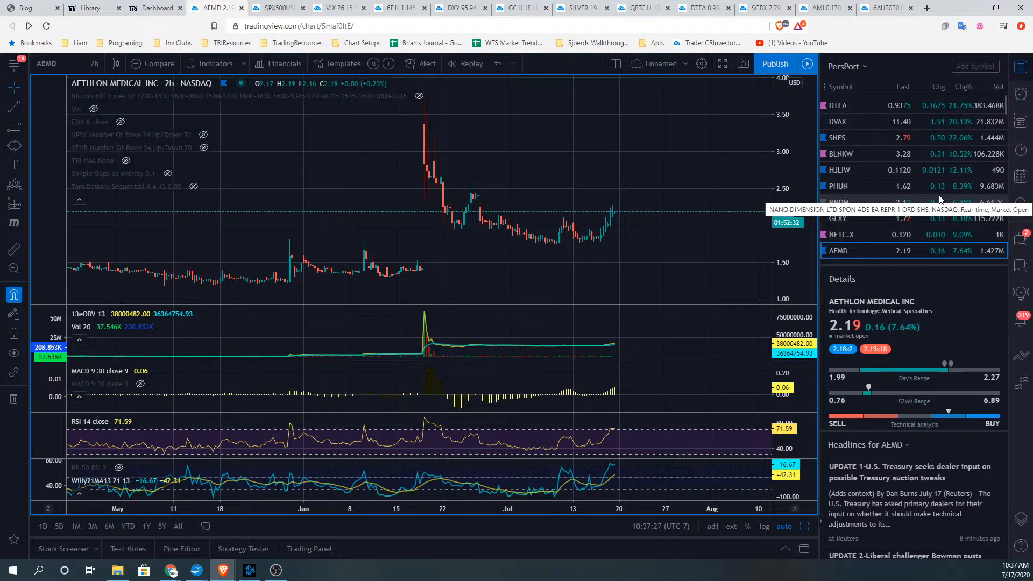
# Load the HJLIW warrants chart and scroll further down the watchlist.
pyautogui.click(840, 169)
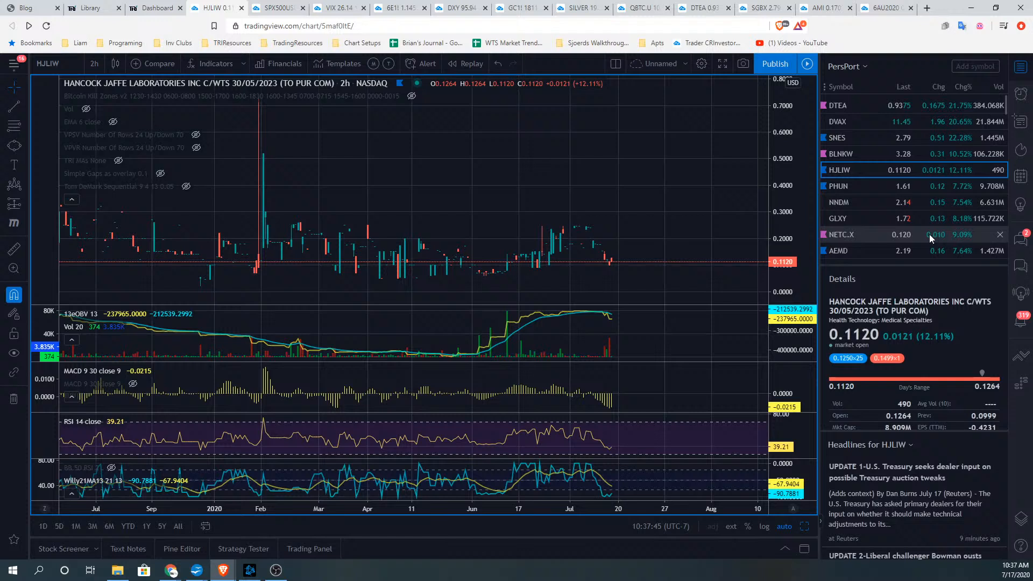
pyautogui.scroll(-3)
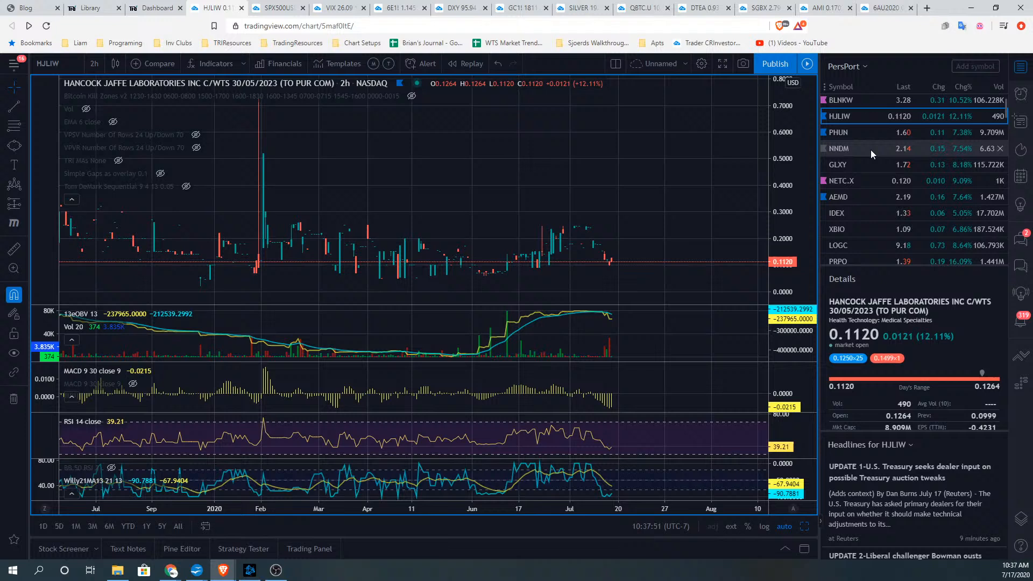
# Scroll the watchlist down toward Second Sight Medical Products (EYES).
pyautogui.scroll(-3)
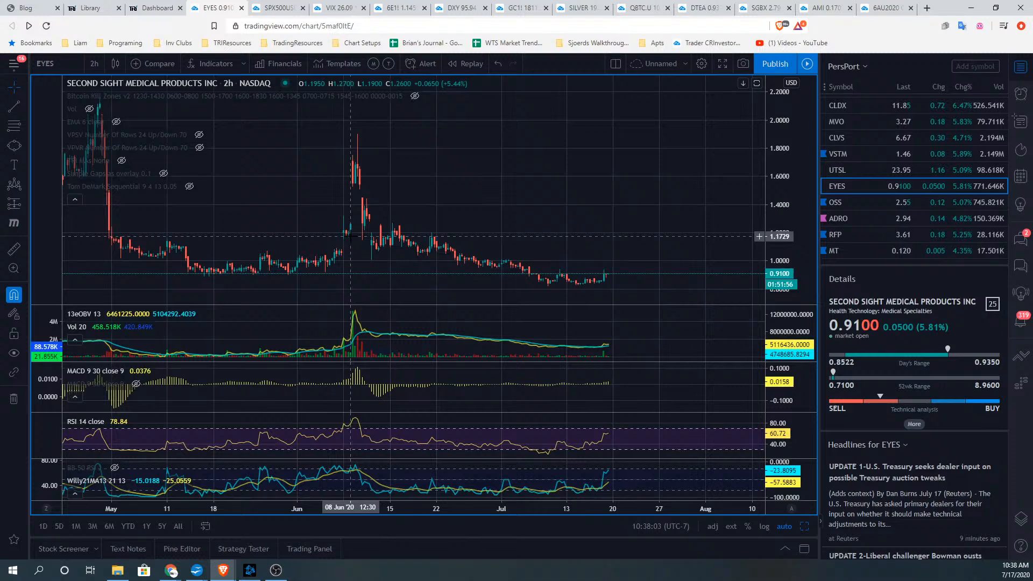
pyautogui.moveTo(361, 157)
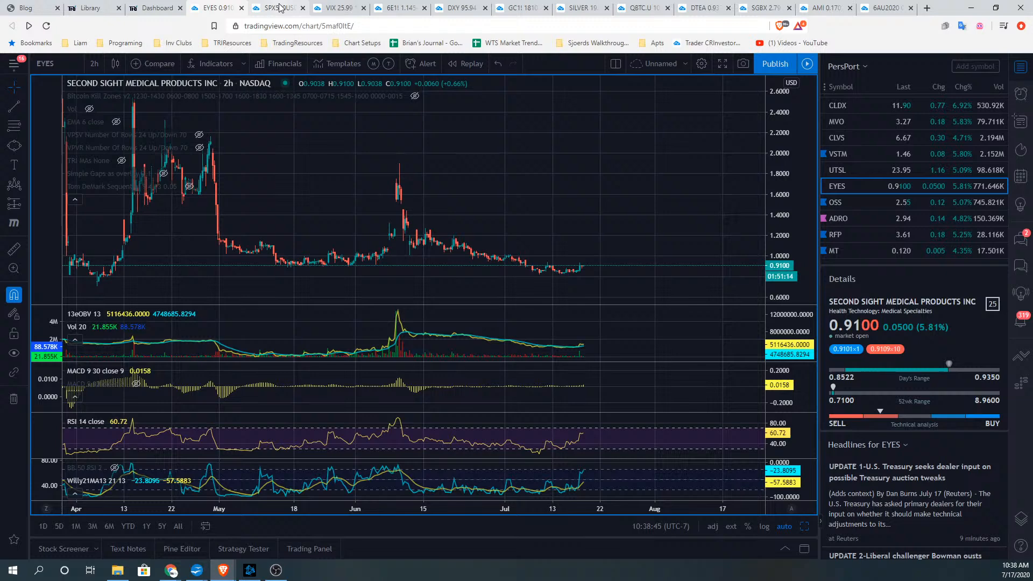
# Show the Risk On vs Risk Off layout from the SPX500USD tab.
pyautogui.click(276, 9)
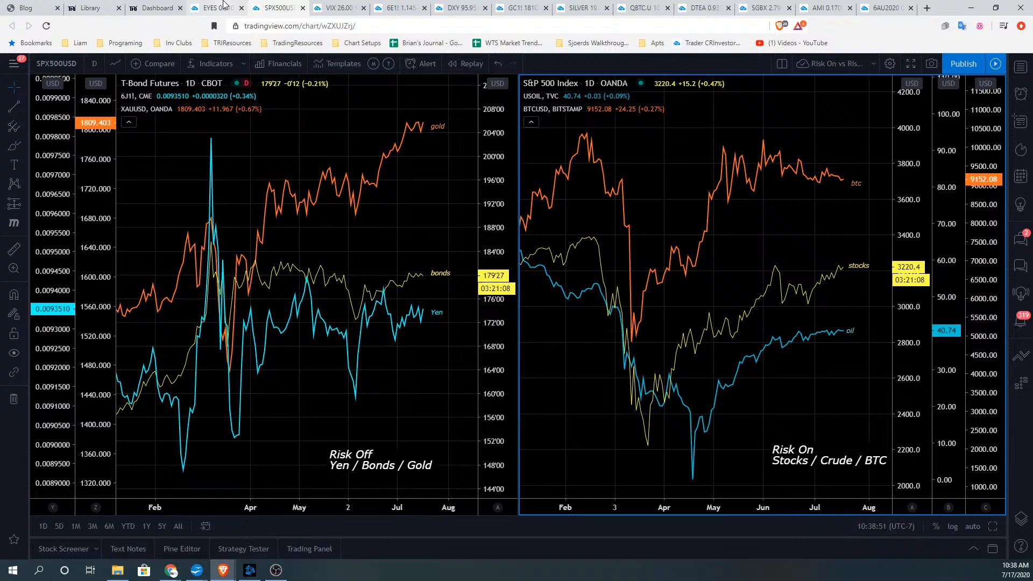
pyautogui.click(212, 7)
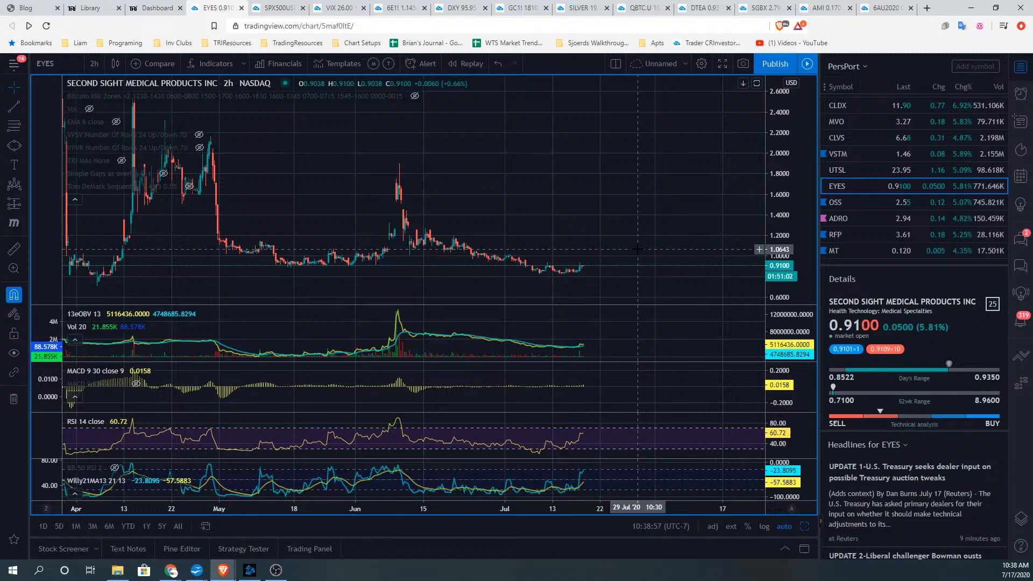
# Scroll the PersPort watchlist down toward New Age Beverages (NBEV).
pyautogui.scroll(-3)
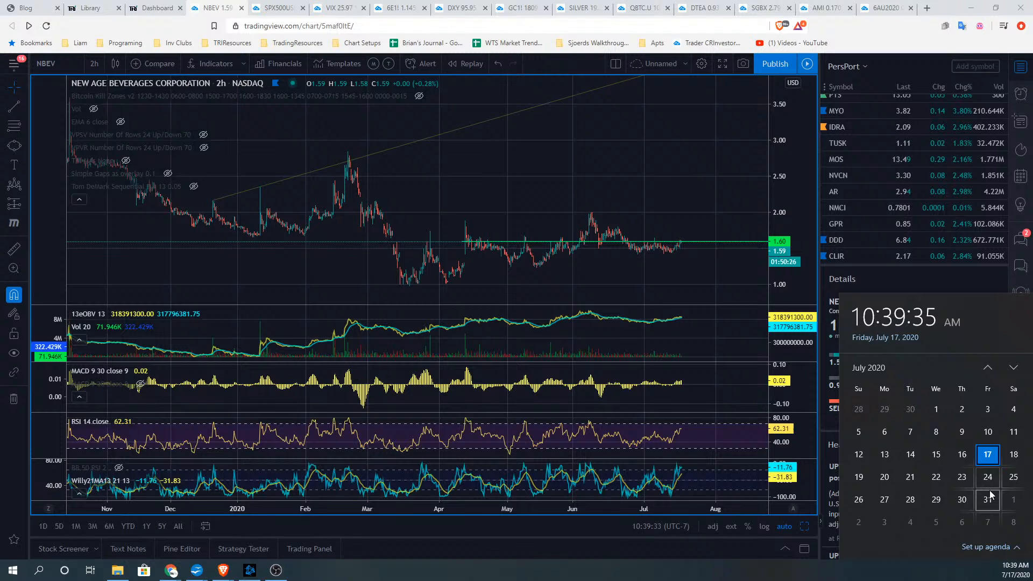
pyautogui.moveTo(678, 330)
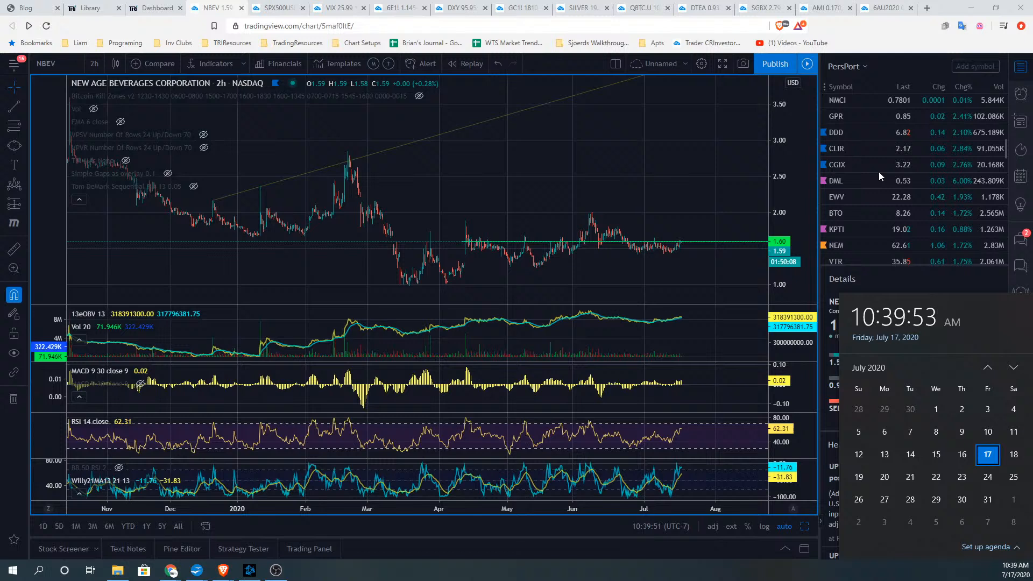
pyautogui.scroll(-3)
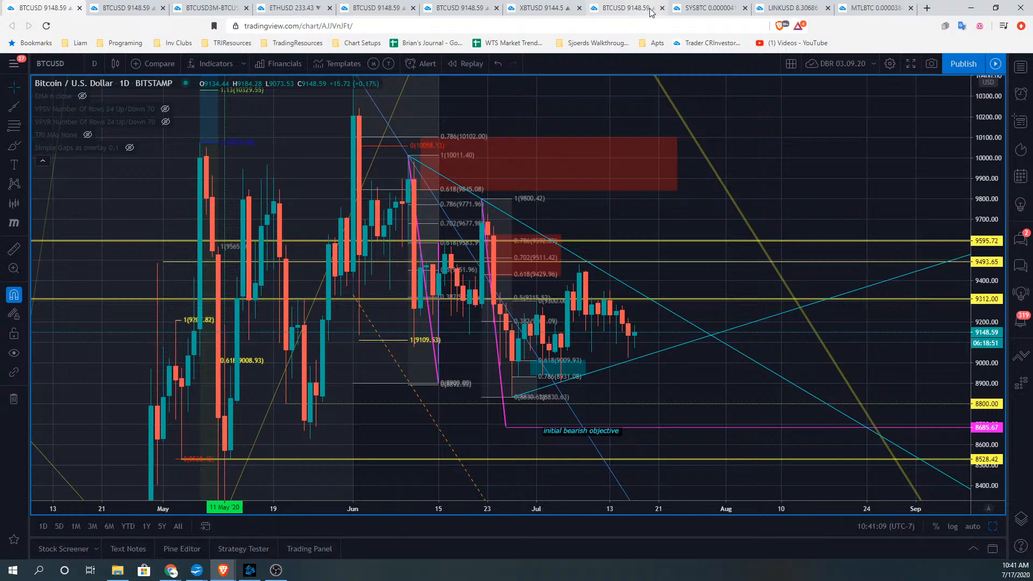
# Show the annotated 4-hour BTCUSD chart and open the Patterns tool group.
pyautogui.click(623, 8)
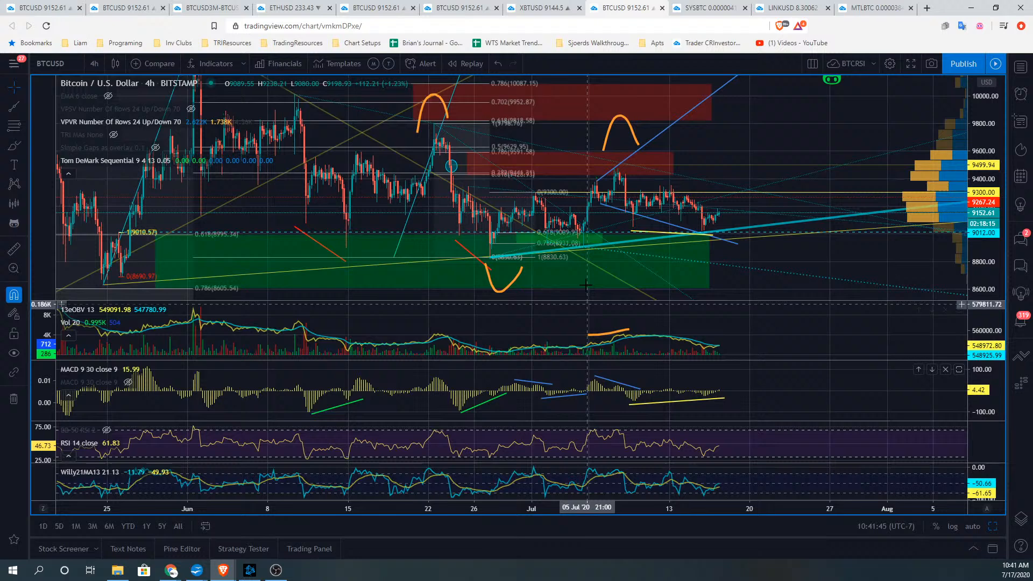
pyautogui.moveTo(656, 225)
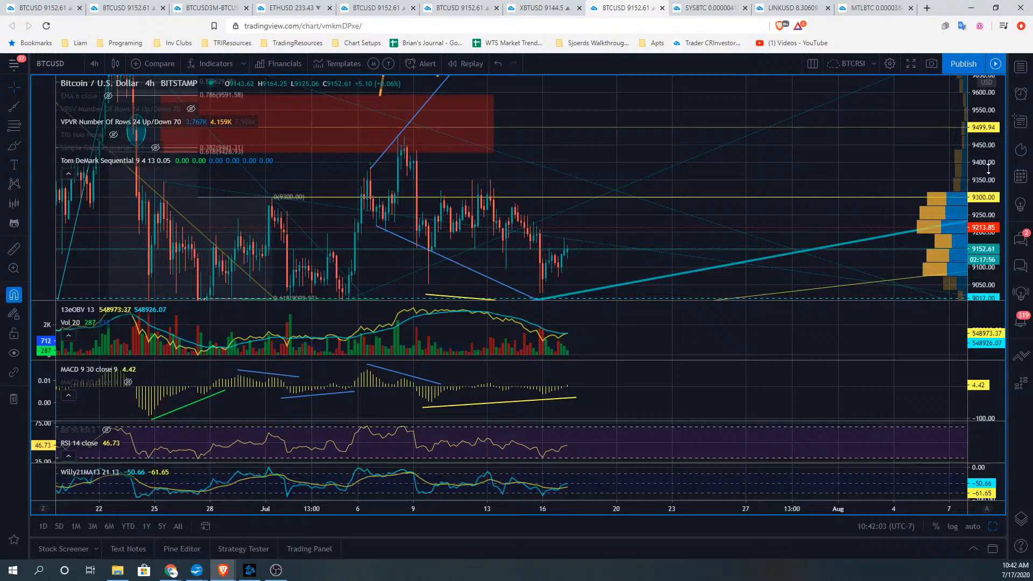
pyautogui.click(14, 125)
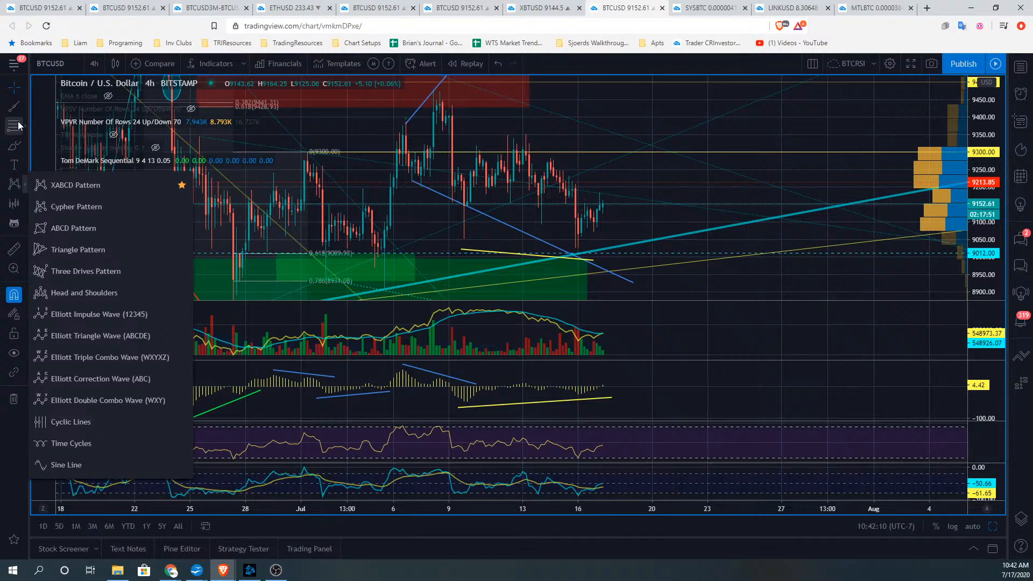
# Select the Long Position tool from the Prediction and Measurement group.
pyautogui.click(13, 183)
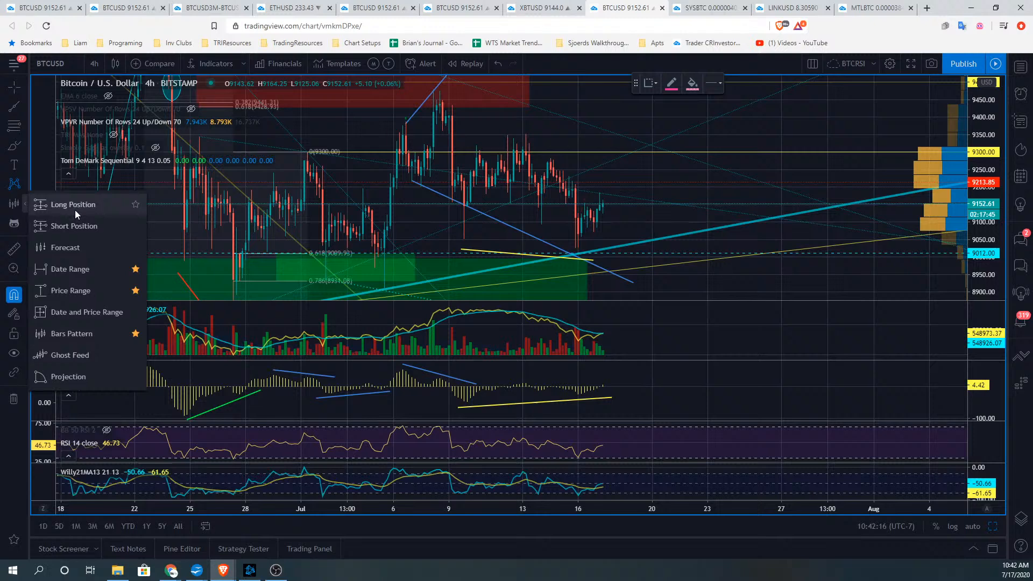
pyautogui.click(72, 204)
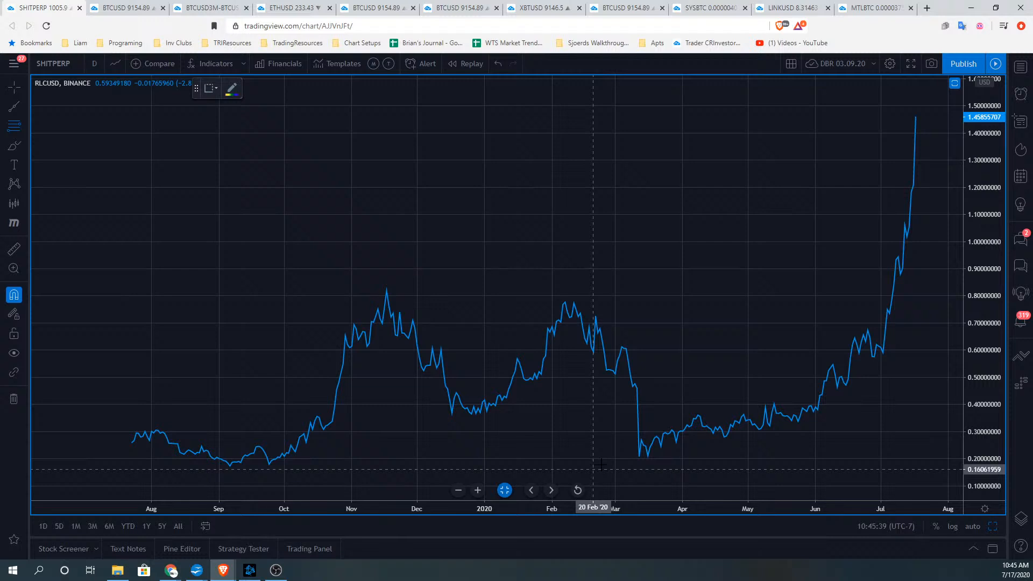
pyautogui.moveTo(386, 286); pyautogui.dragTo(652, 459)
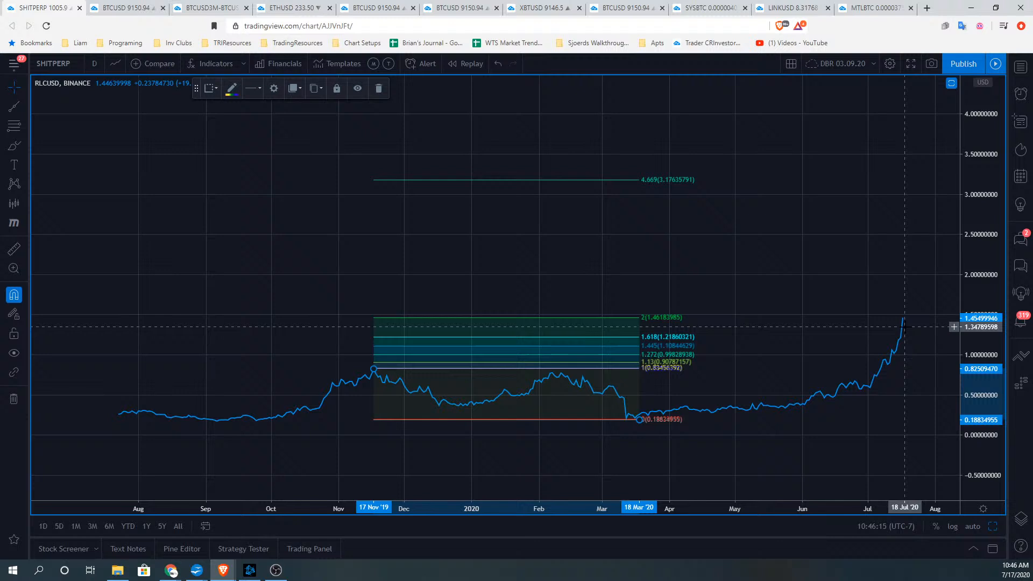
pyautogui.moveTo(702, 432)
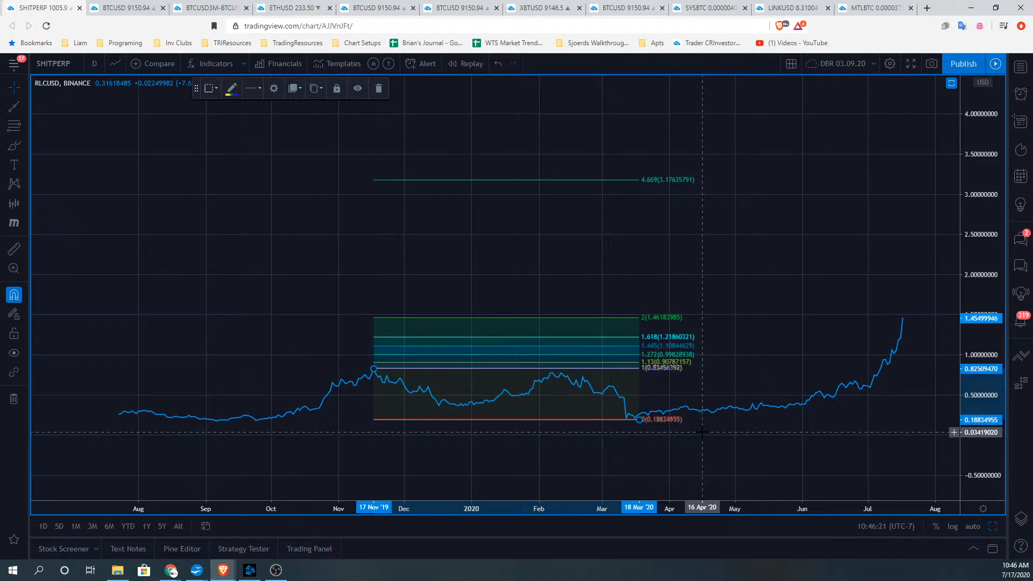
pyautogui.moveTo(609, 323)
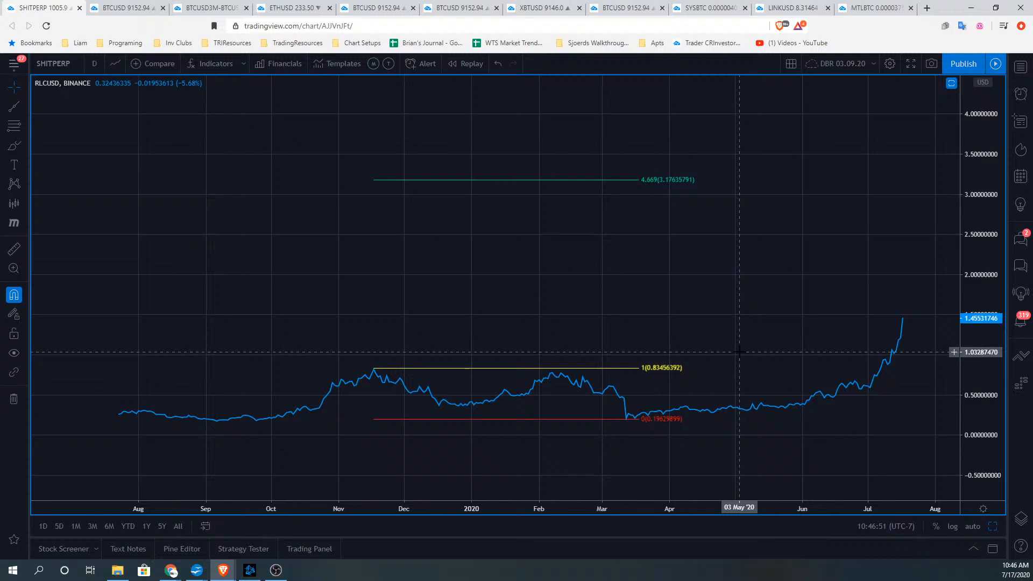
pyautogui.moveTo(909, 433)
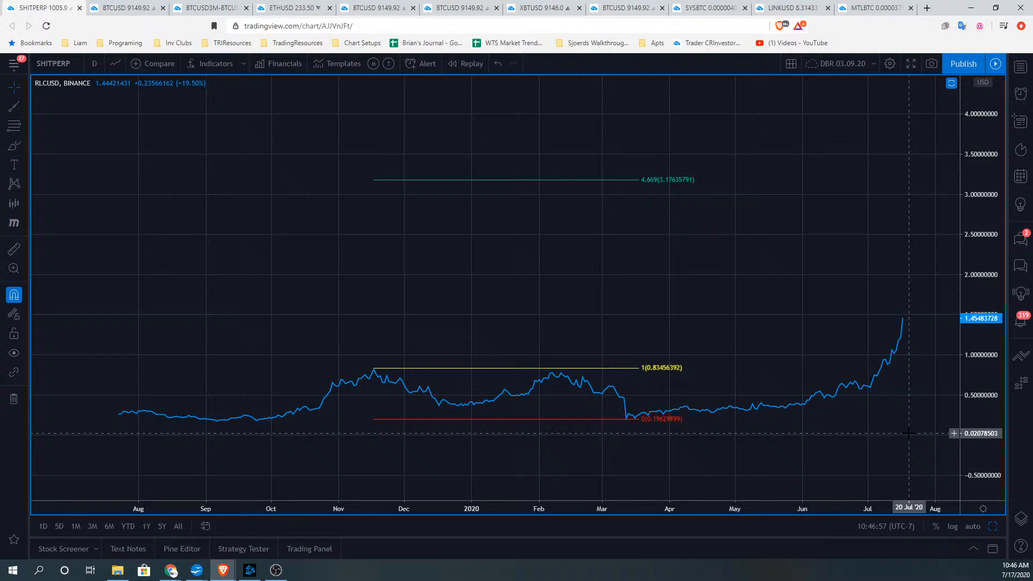
pyautogui.moveTo(914, 343)
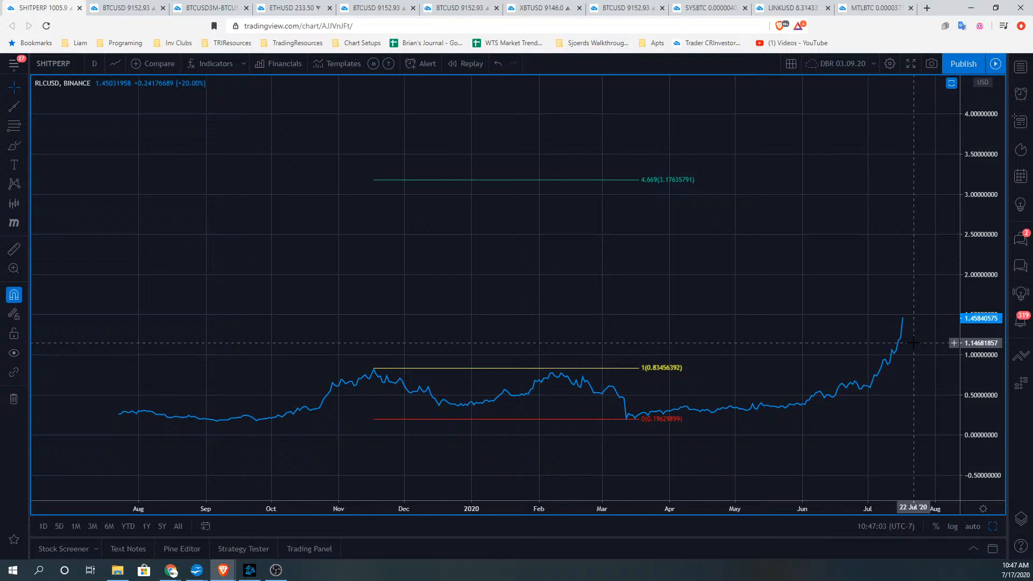
pyautogui.moveTo(955, 450)
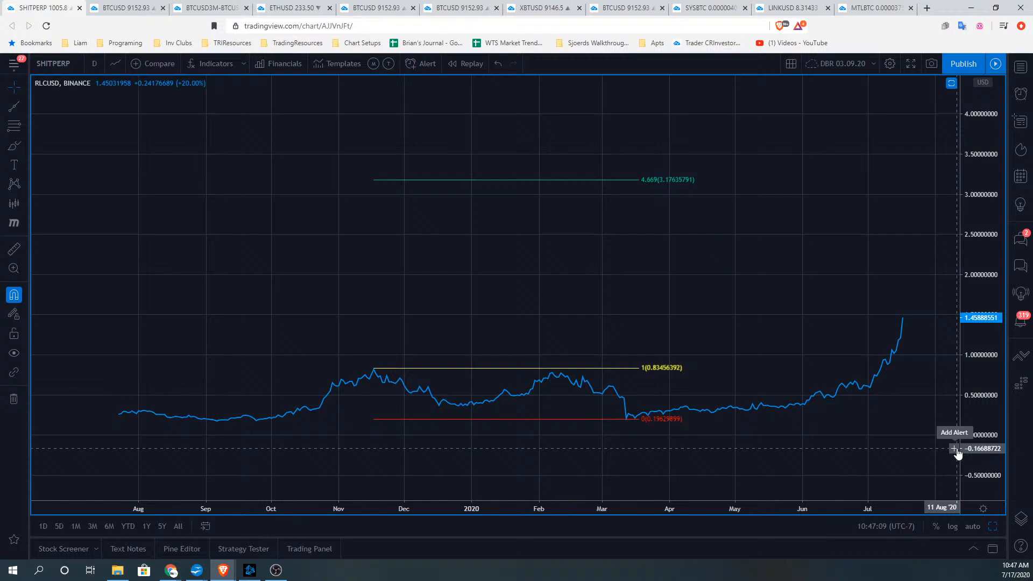